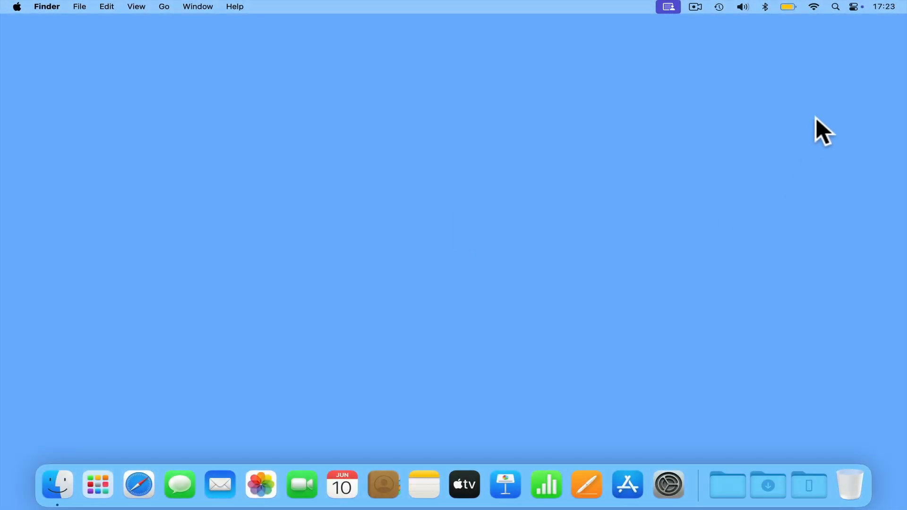
Step: Launch Terminal from a Spotlight search for 'terminal'
left_click(833, 7)
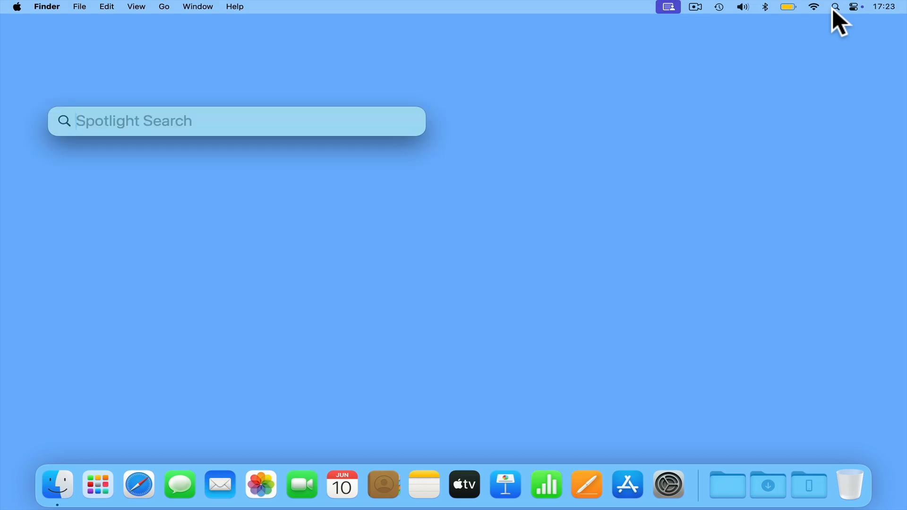
type("terminal")
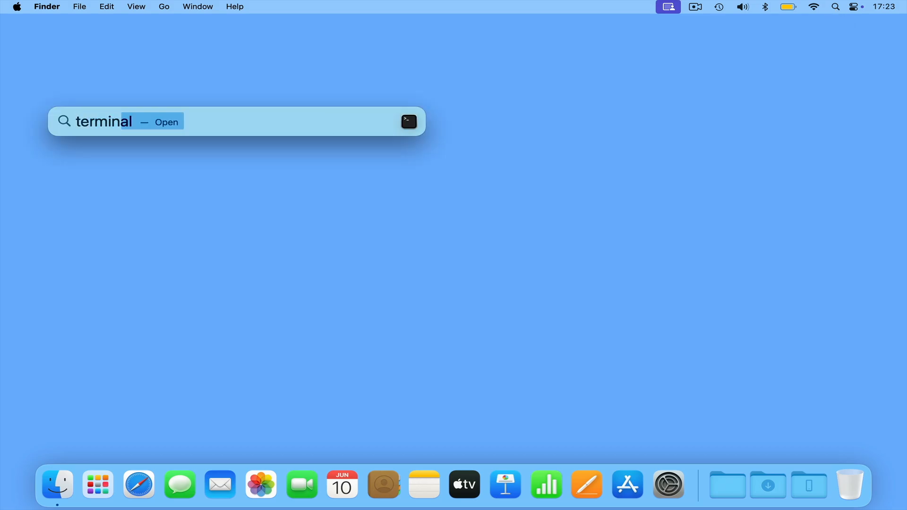
key("Return")
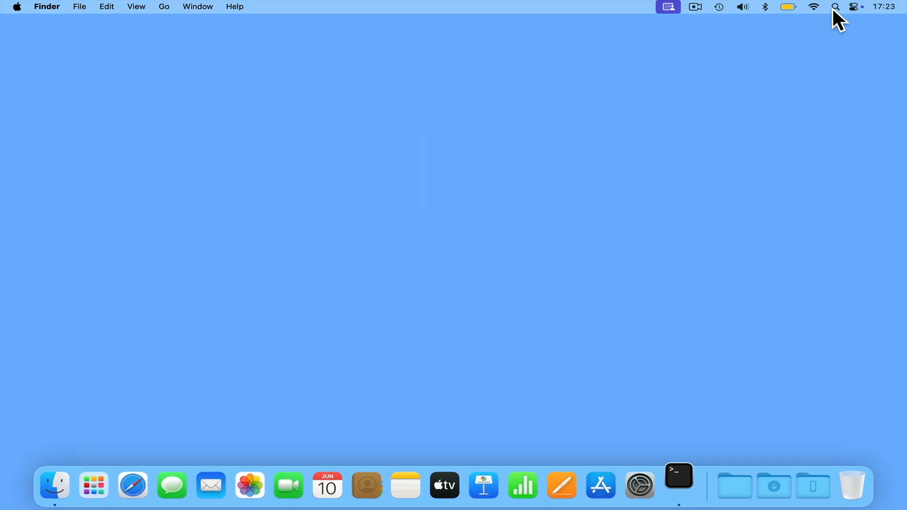
Step: Switch the shell to the administrator account with su
left_click(679, 485)
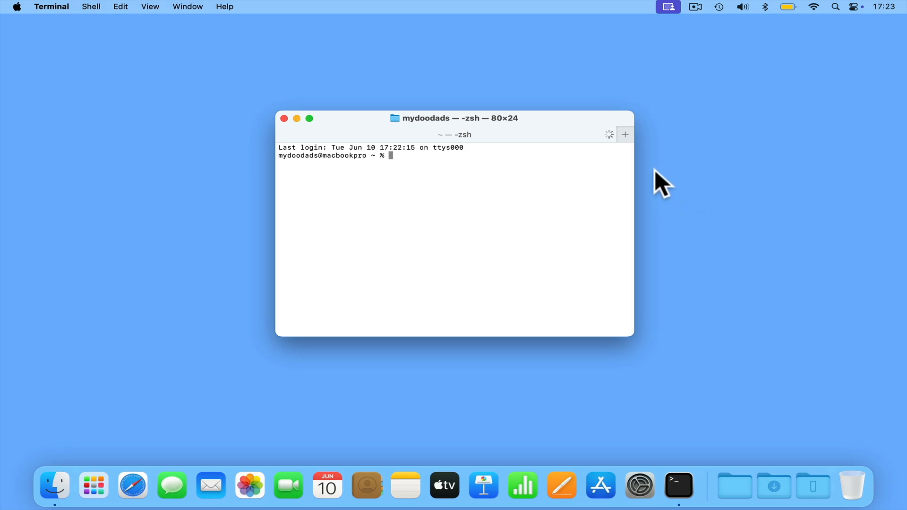
type("su")
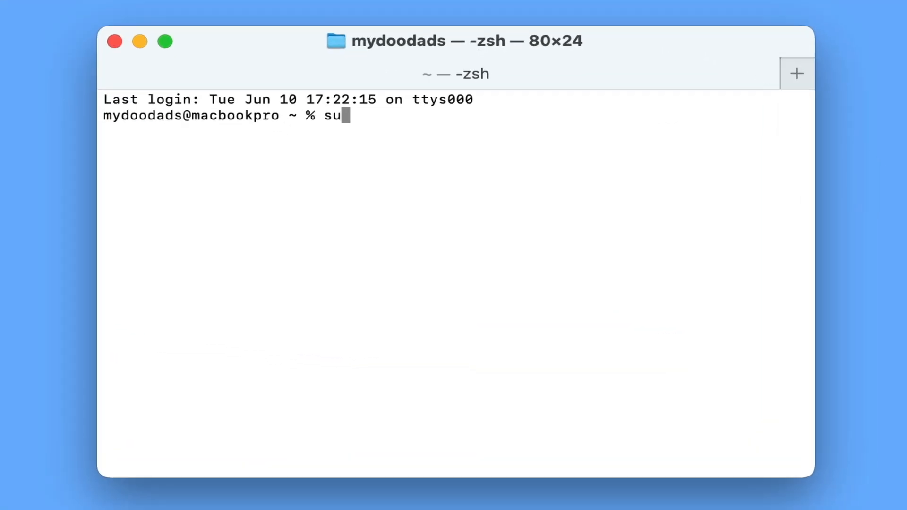
key("Return")
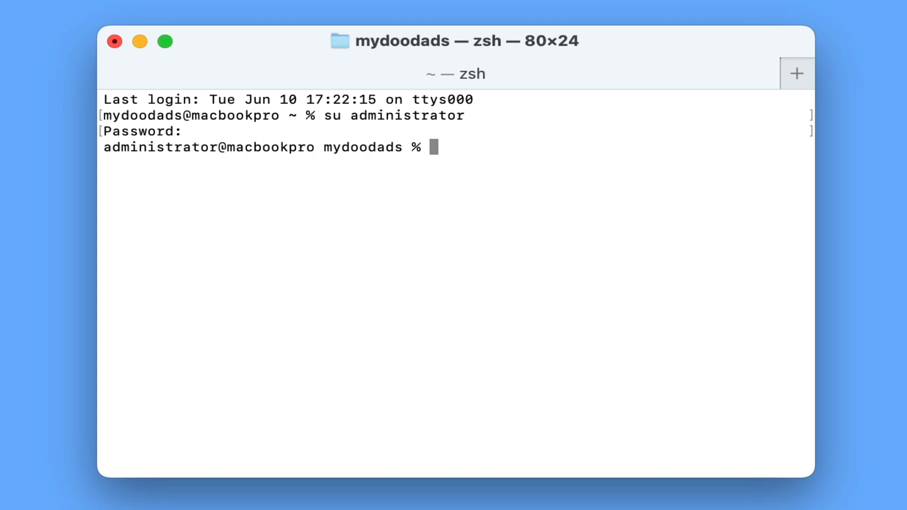
Step: Run 'sudo nvram -d BootPreference' and authenticate with the administrator password
type("Sudo nv")
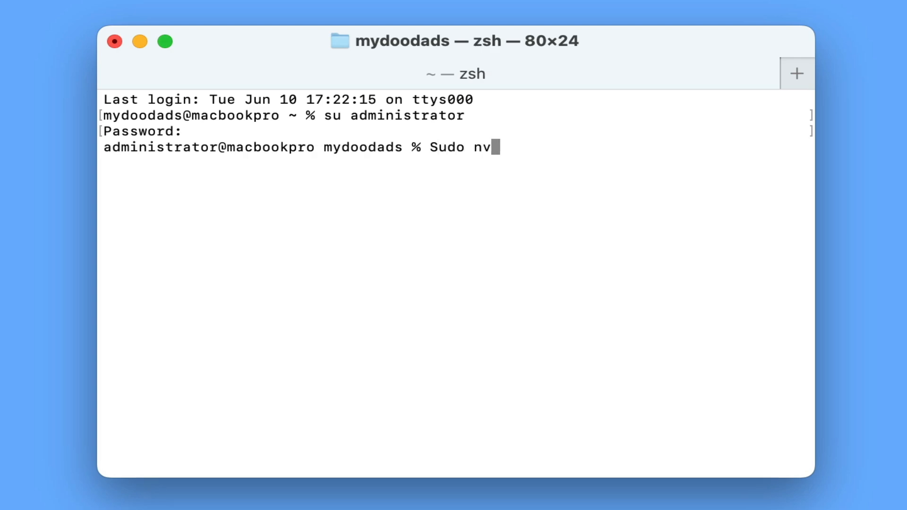
type("ram -d B")
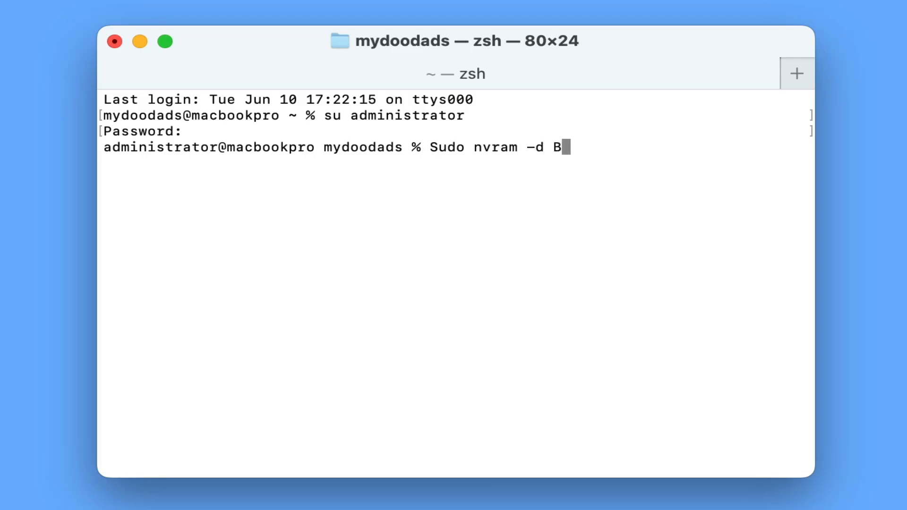
type("ootPrefe")
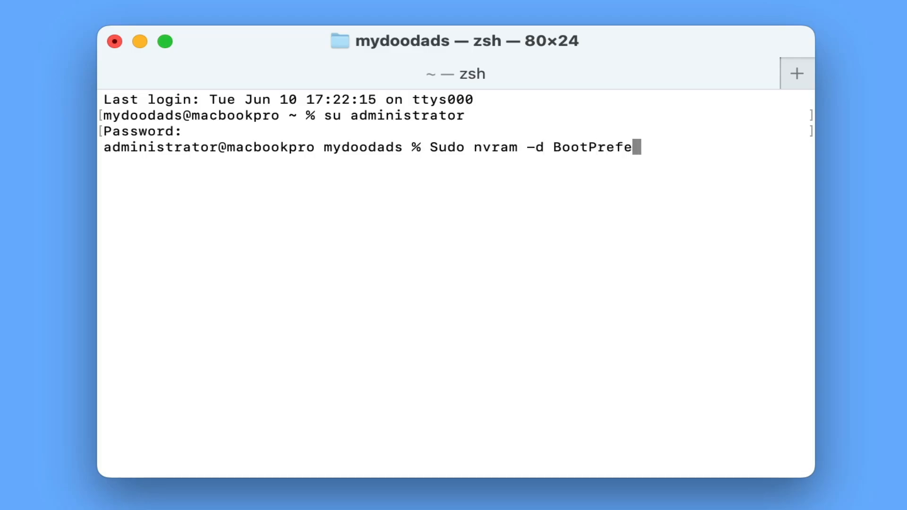
type("rence")
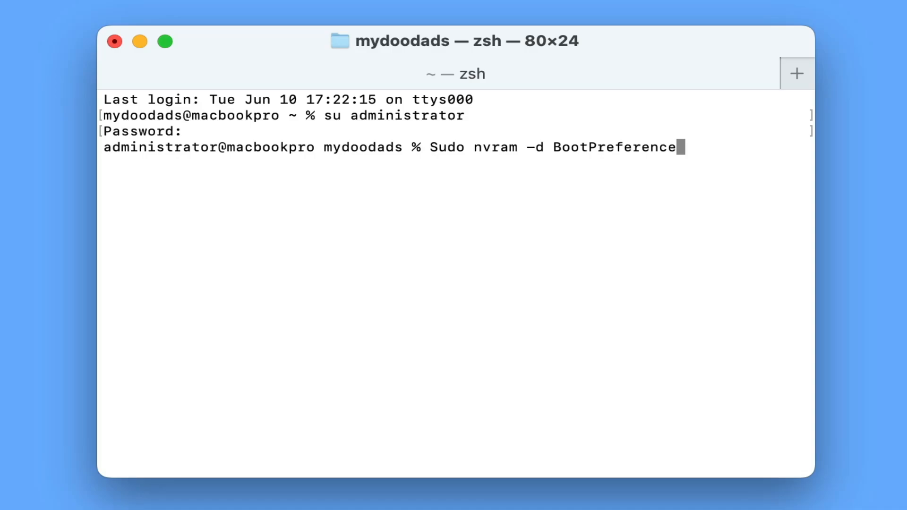
key("Return")
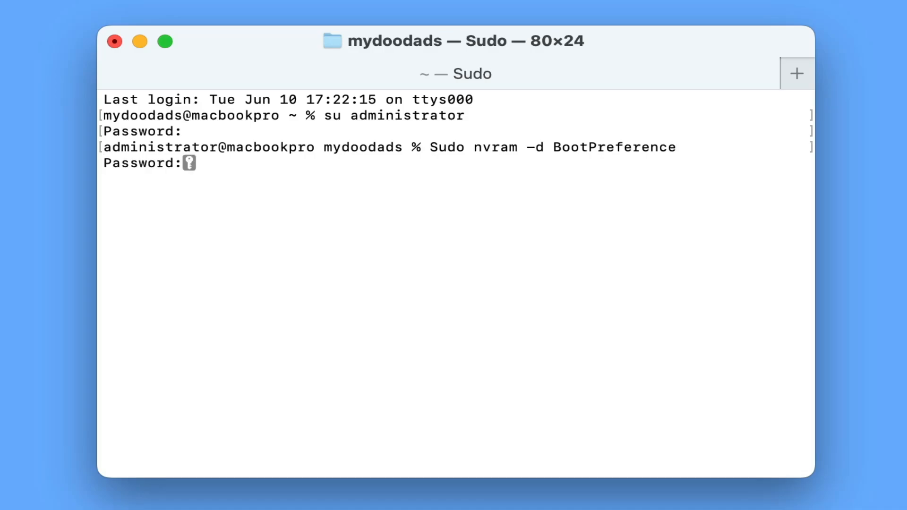
key("Return")
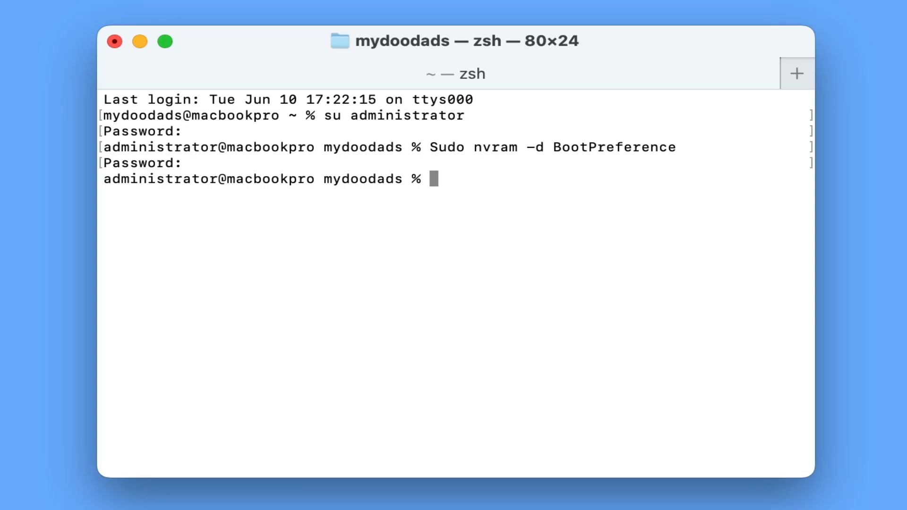
Step: Exit the administrator session, returning to the original user's prompt
type("exit")
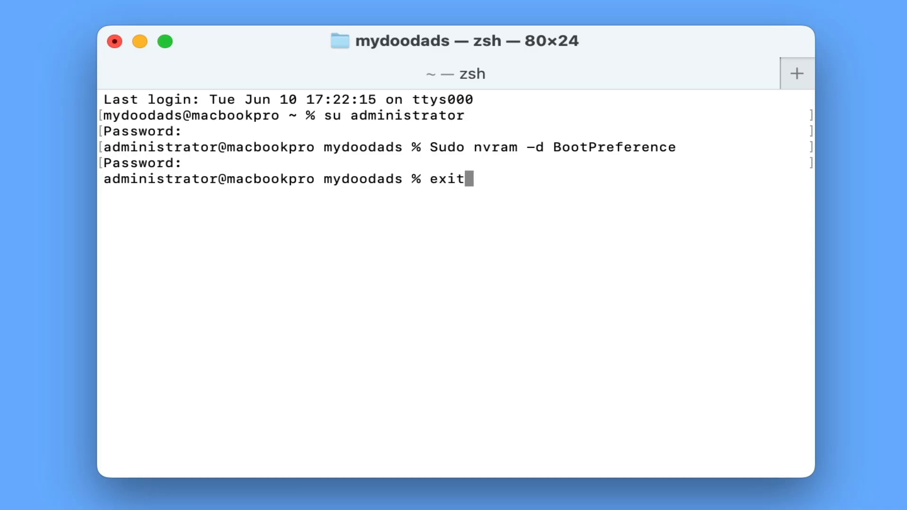
key("Return")
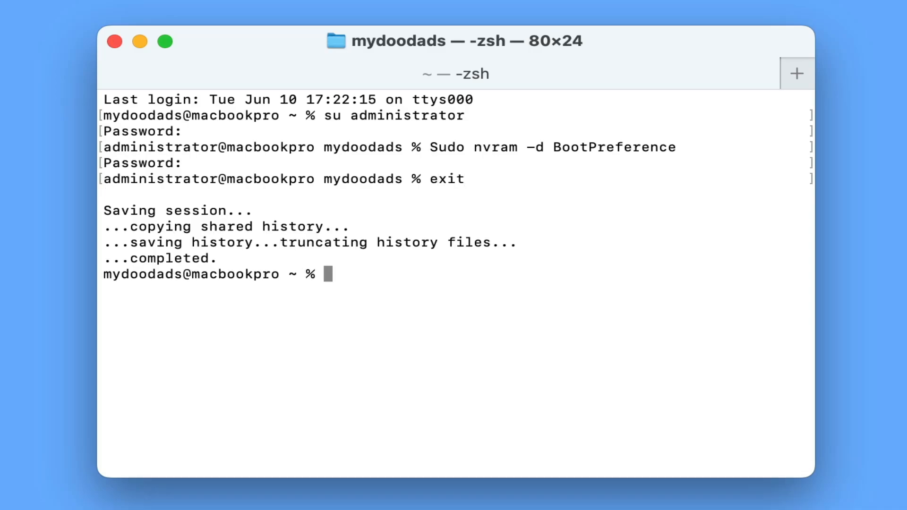